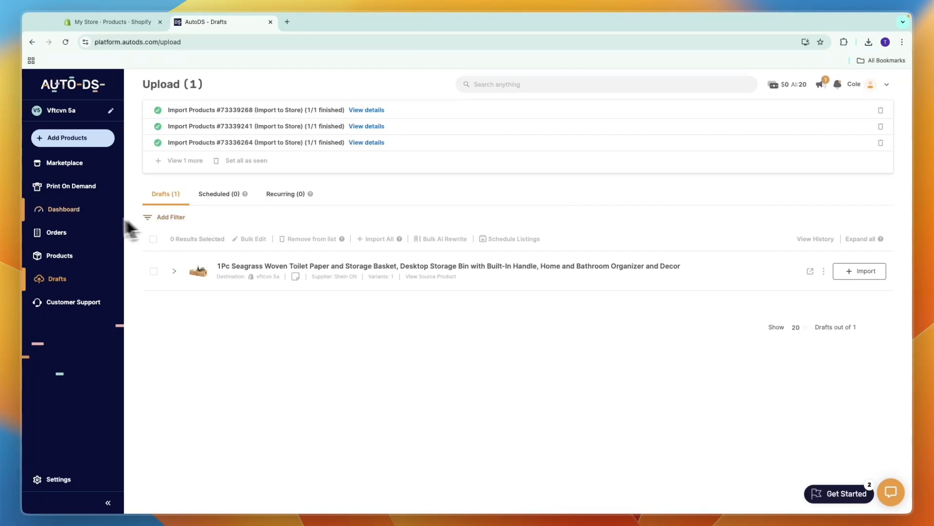
Go to the Orders page from the left sidebar
{"action": "left_click", "coordinate": [57, 231]}
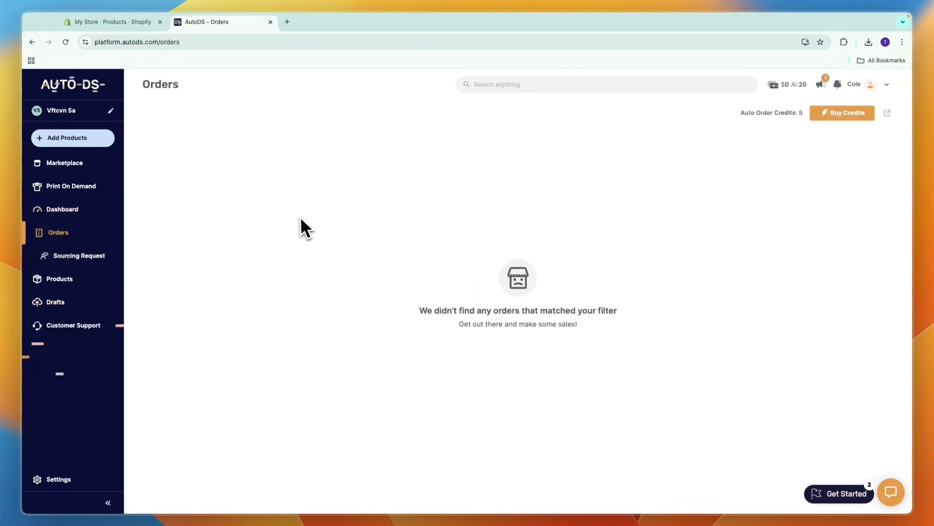
{"action": "mouse_move", "coordinate": [303, 228]}
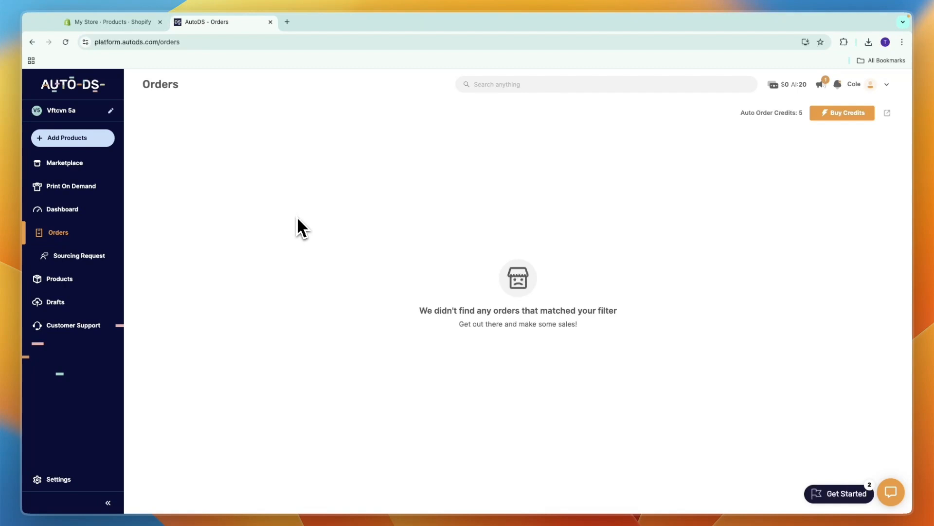
{"action": "mouse_move", "coordinate": [781, 129]}
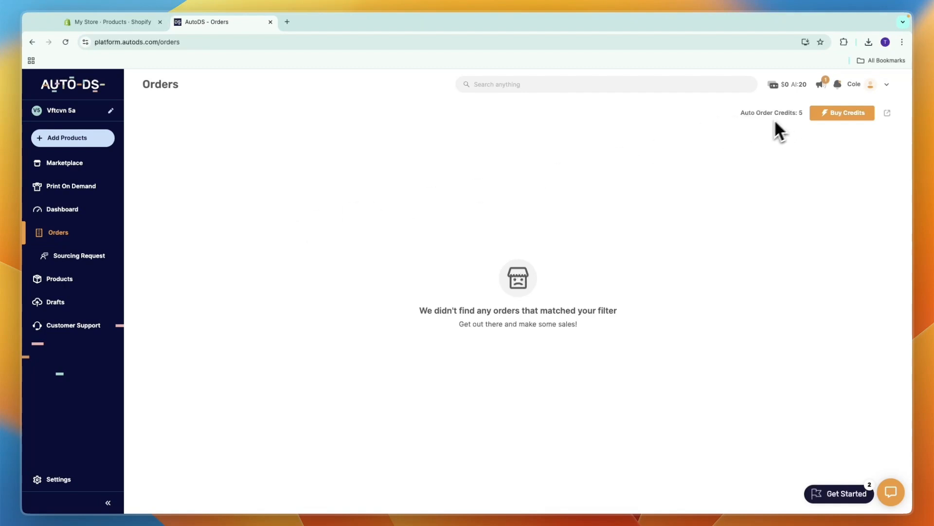
{"action": "mouse_move", "coordinate": [597, 168]}
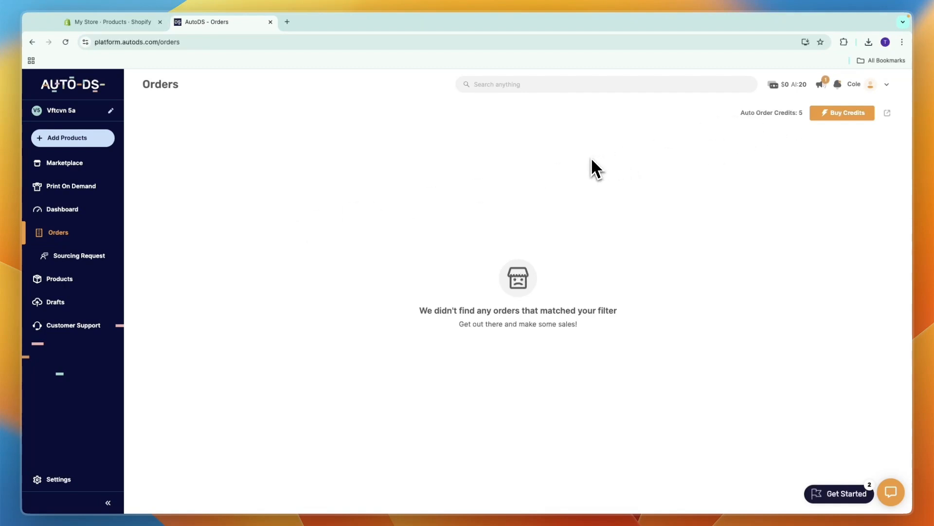
{"action": "mouse_move", "coordinate": [58, 233]}
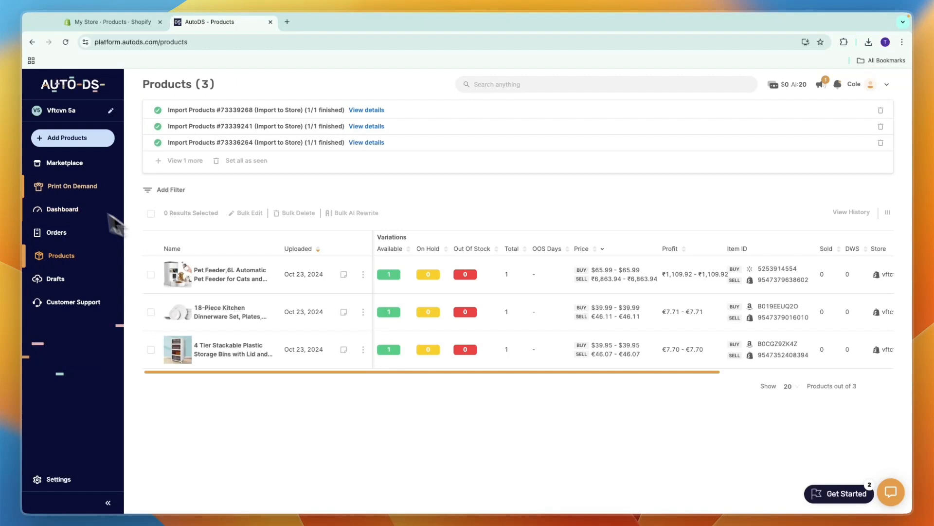
Return to the empty Orders page and dismiss the Get Started checklist
{"action": "left_click", "coordinate": [56, 233]}
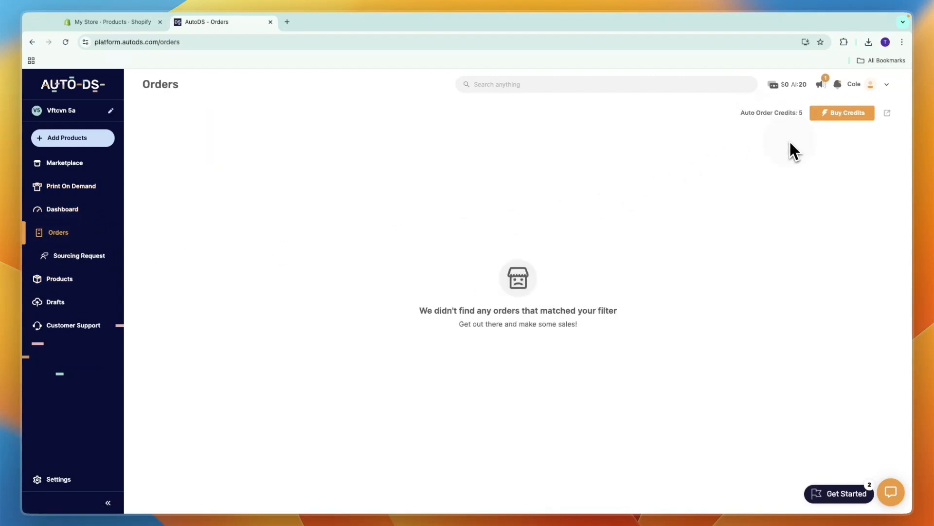
{"action": "mouse_move", "coordinate": [798, 158]}
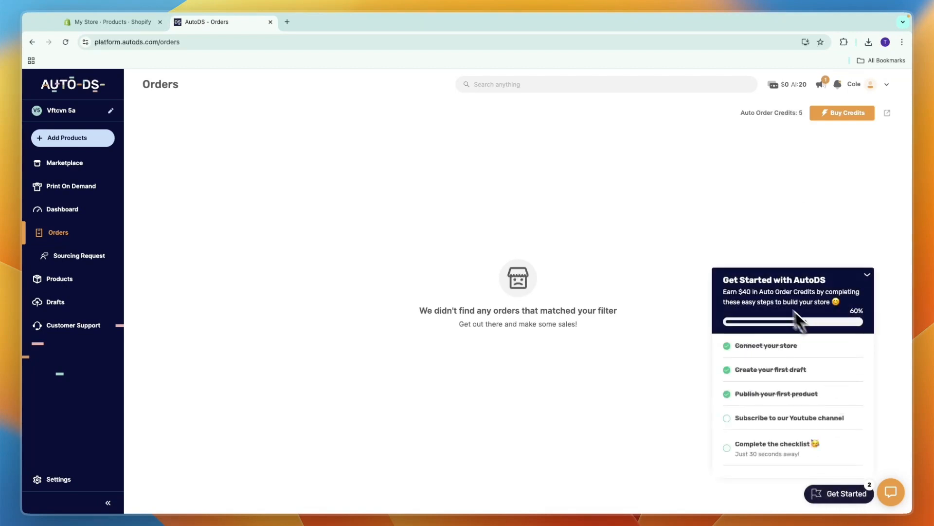
{"action": "mouse_move", "coordinate": [763, 298]}
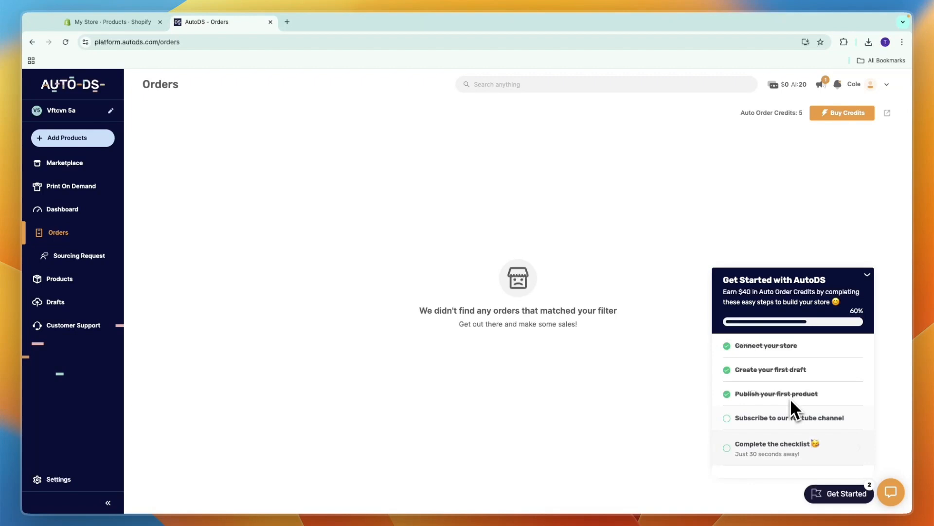
{"action": "left_click", "coordinate": [867, 275]}
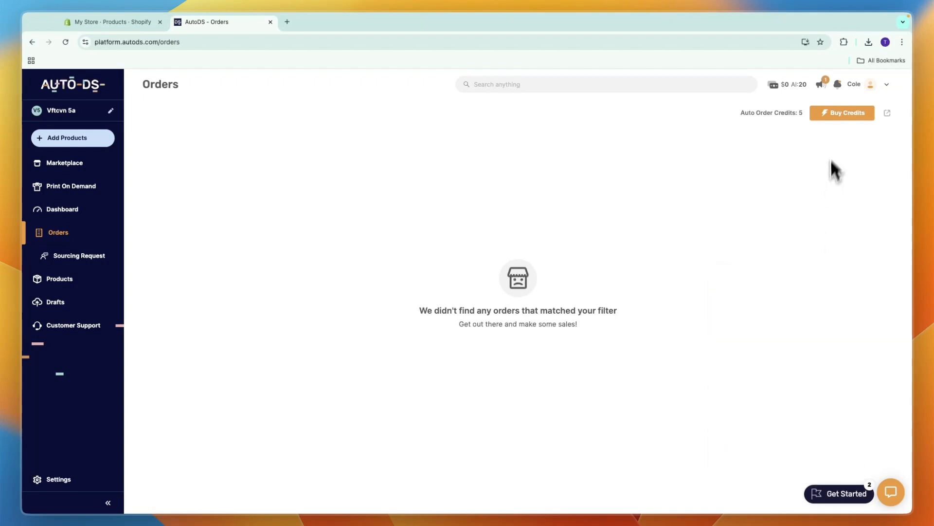
{"action": "left_click", "coordinate": [841, 113]}
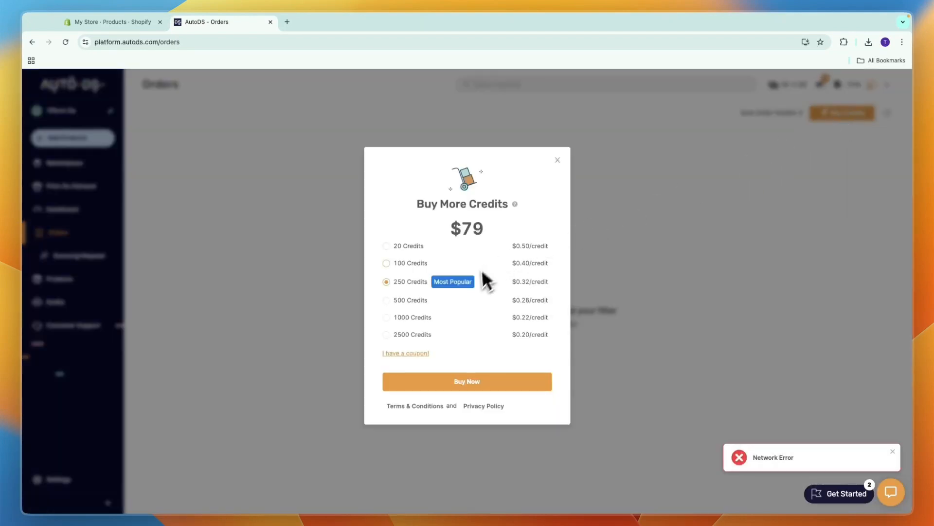
{"action": "left_click", "coordinate": [386, 334]}
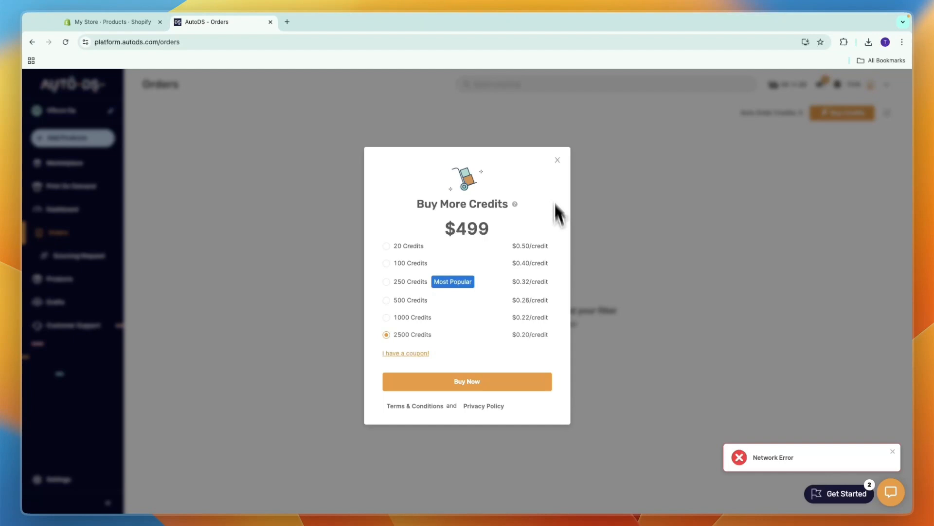
{"action": "left_click", "coordinate": [557, 159]}
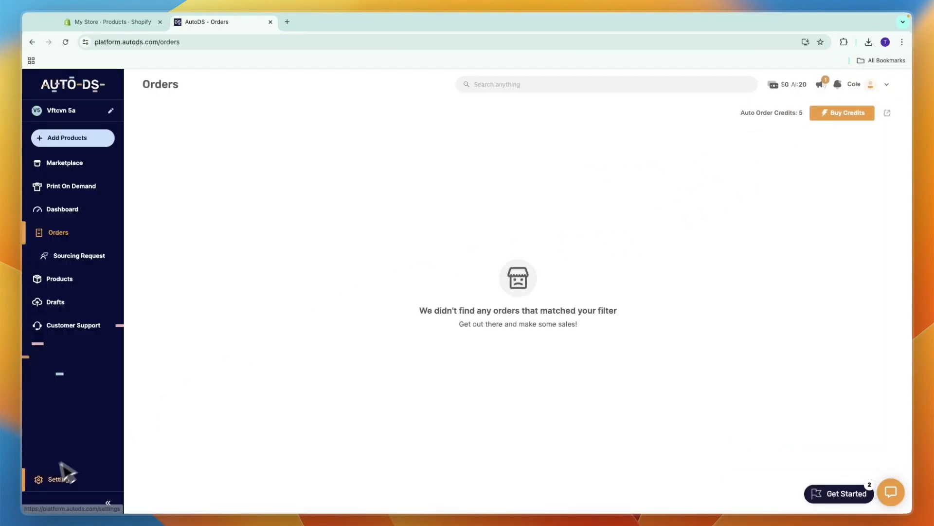
Enable Upload Variations and Stock and Price Monitoring for Aliexpress CN, then save
{"action": "left_click", "coordinate": [58, 478]}
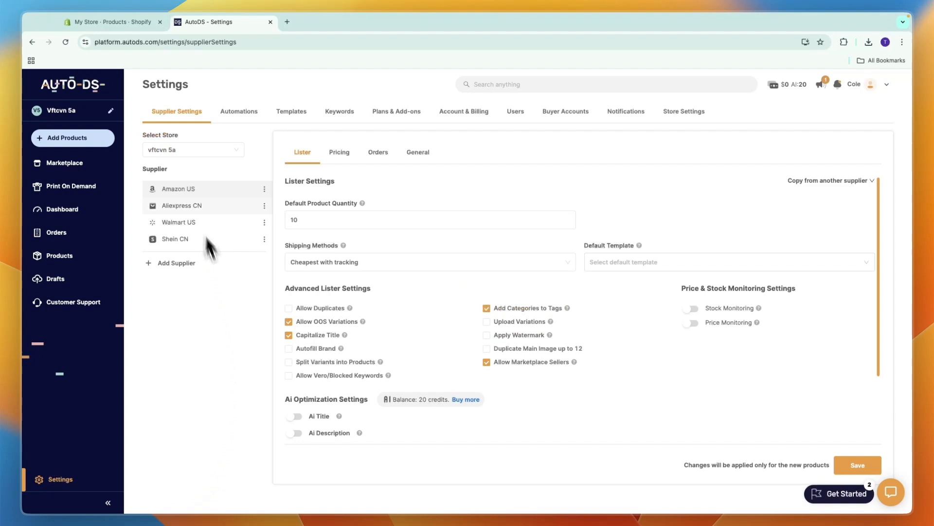
{"action": "mouse_move", "coordinate": [171, 151]}
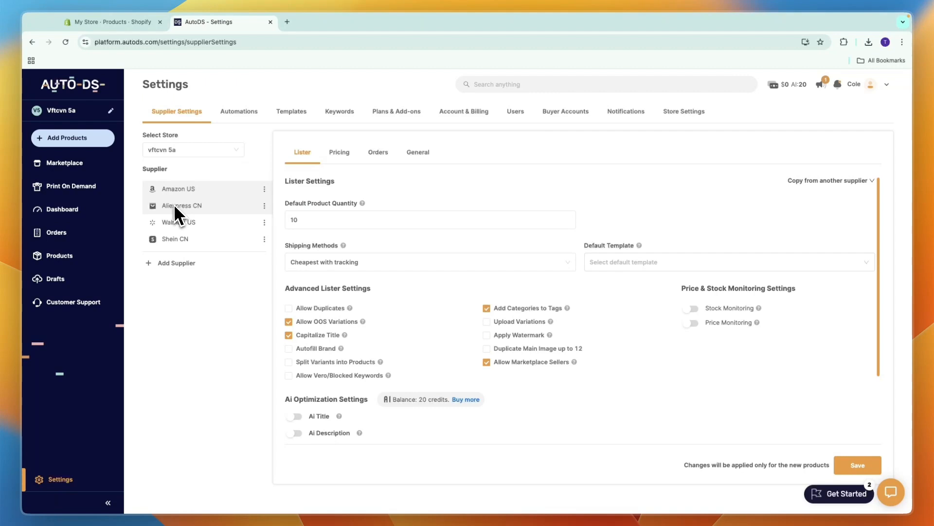
{"action": "mouse_move", "coordinate": [179, 241]}
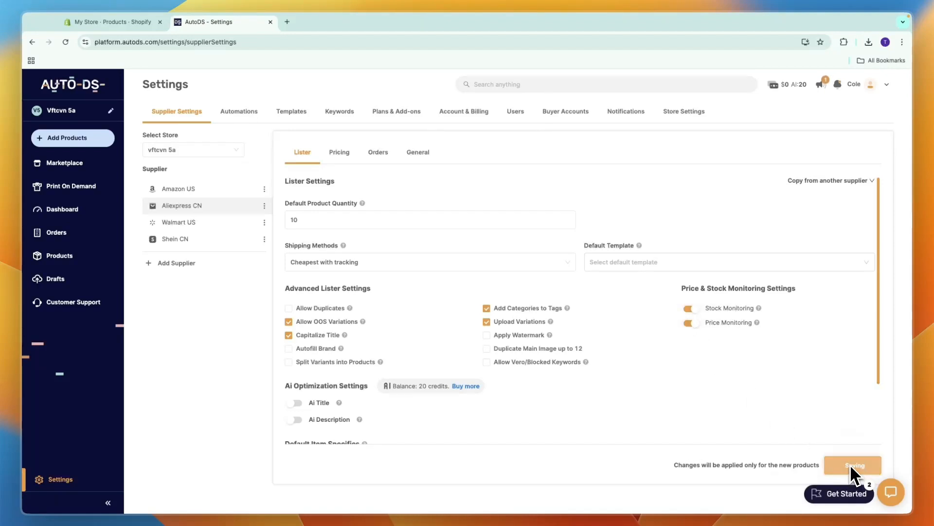
{"action": "left_click", "coordinate": [852, 466]}
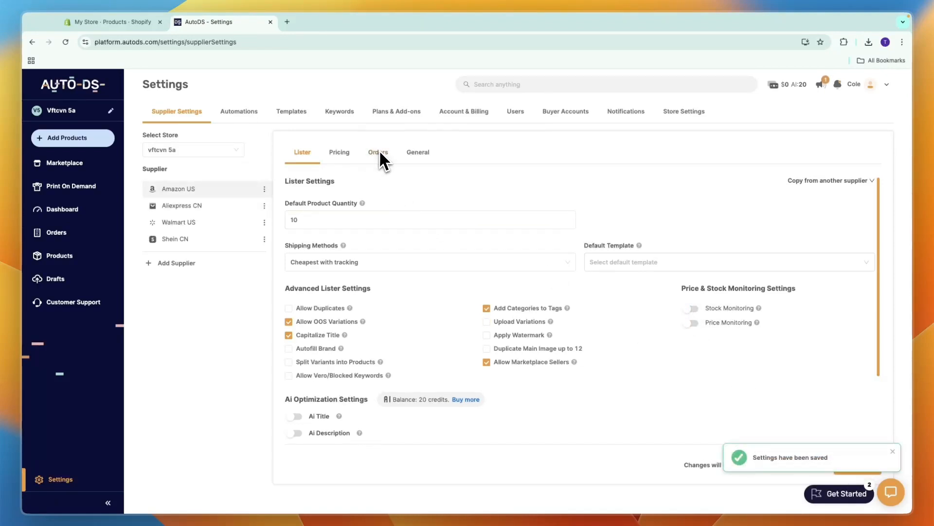
Enable Fulfilled by AutoDS processing and Automatic orders for Amazon US, then save
{"action": "left_click", "coordinate": [378, 151]}
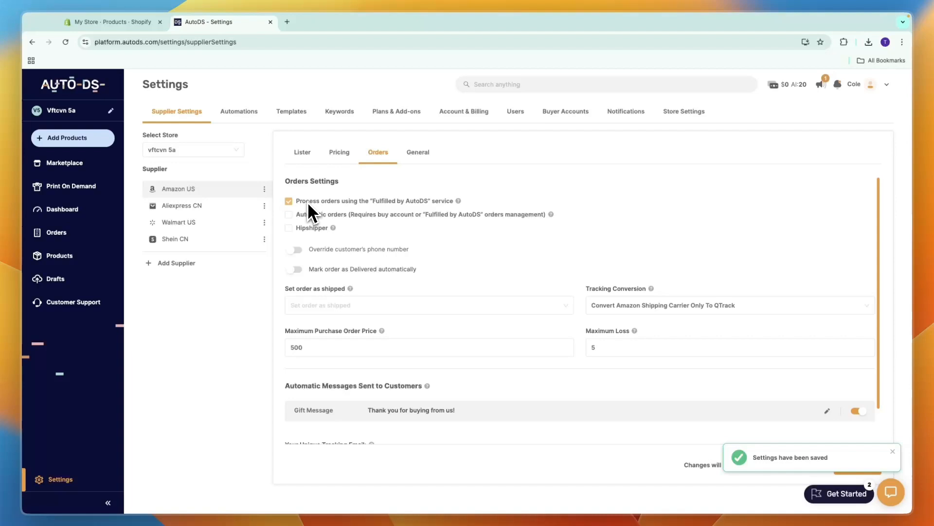
{"action": "mouse_move", "coordinate": [423, 212]}
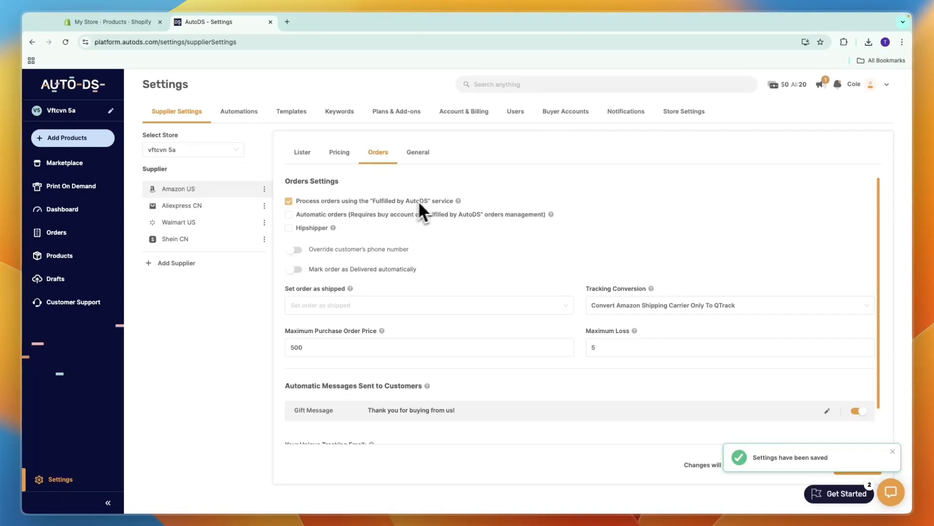
{"action": "left_click", "coordinate": [288, 214]}
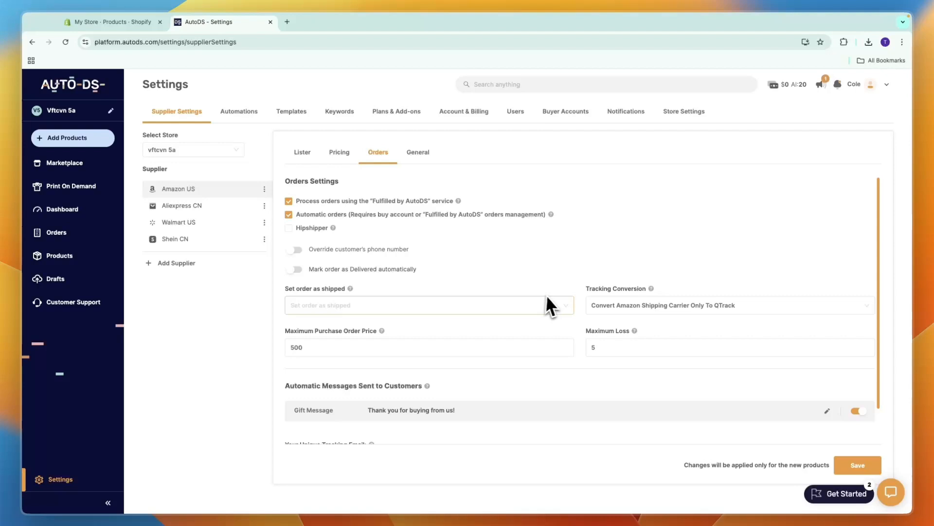
{"action": "left_click", "coordinate": [856, 465]}
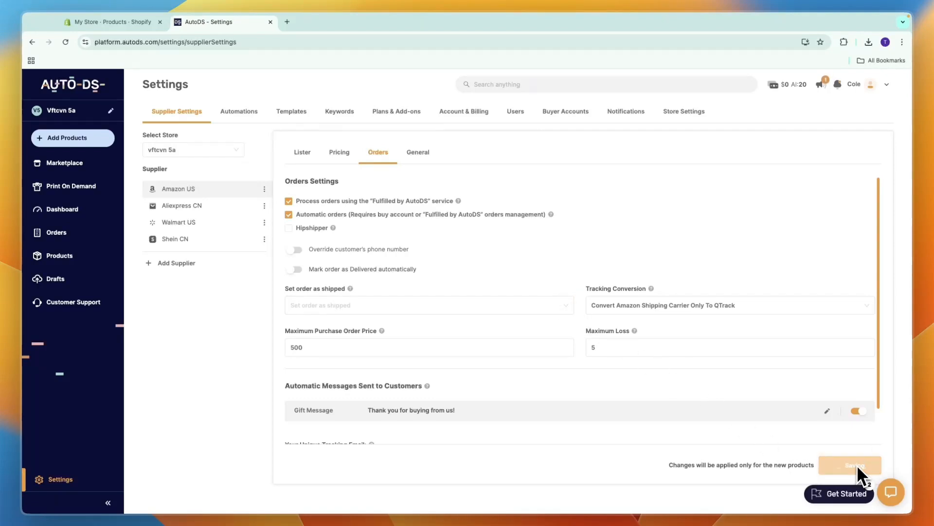
{"action": "left_click", "coordinate": [850, 465]}
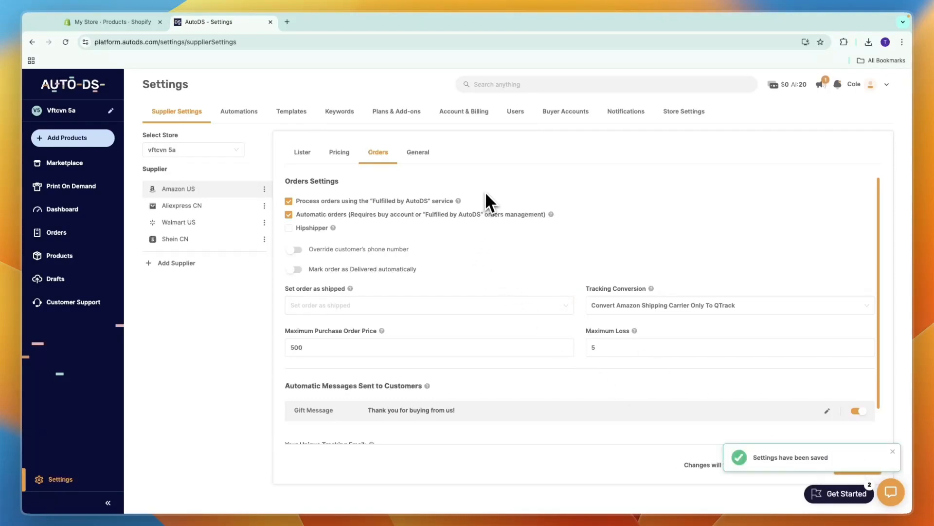
Start adding a new buyer account from the Buyer Accounts settings
{"action": "left_click", "coordinate": [565, 111]}
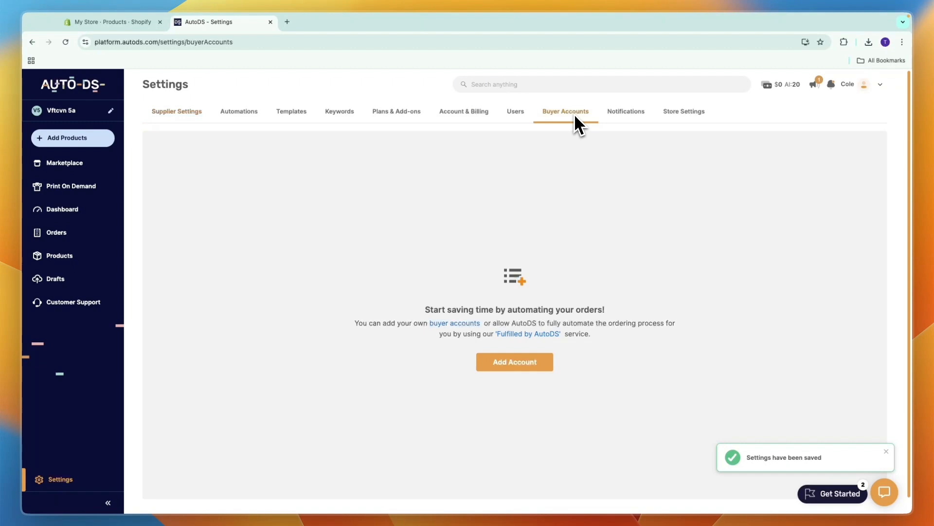
{"action": "left_click", "coordinate": [514, 362]}
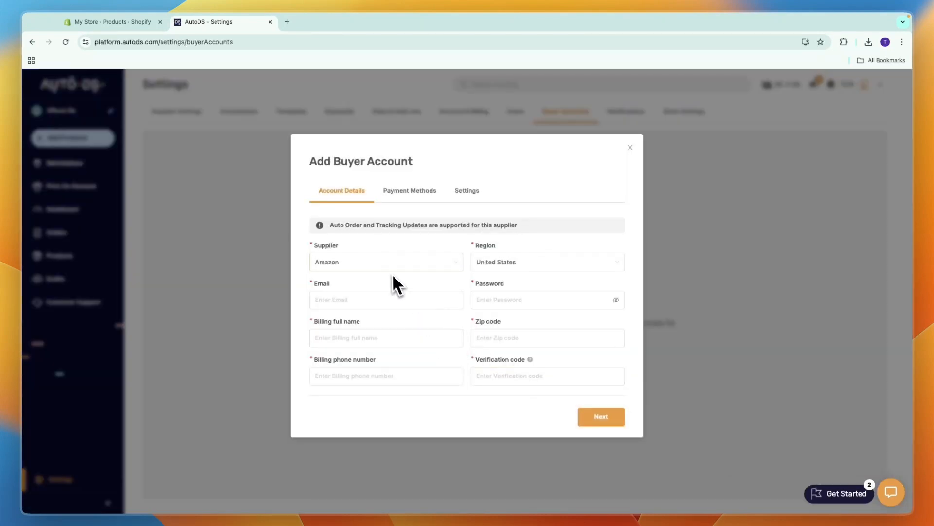
{"action": "left_click", "coordinate": [386, 262]}
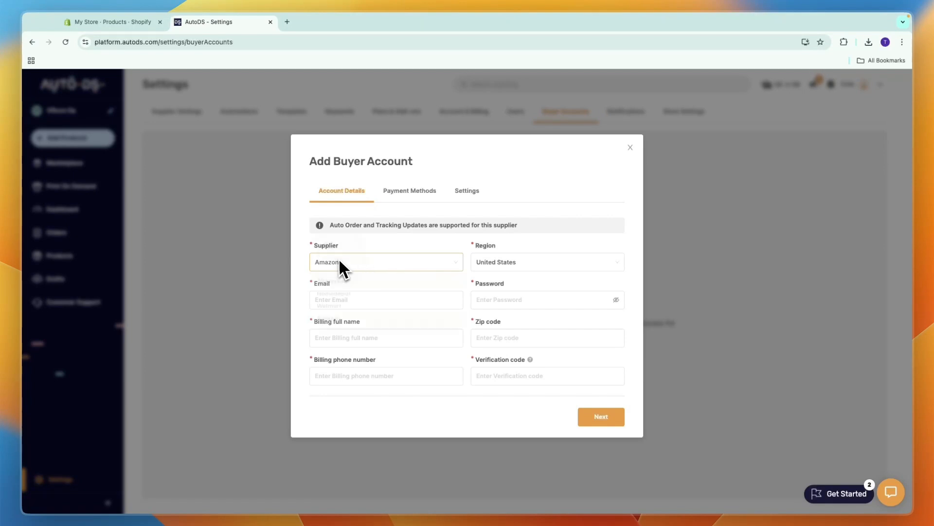
Choose Aliexpress as the account's supplier and connect with AliExpress
{"action": "left_click", "coordinate": [386, 261]}
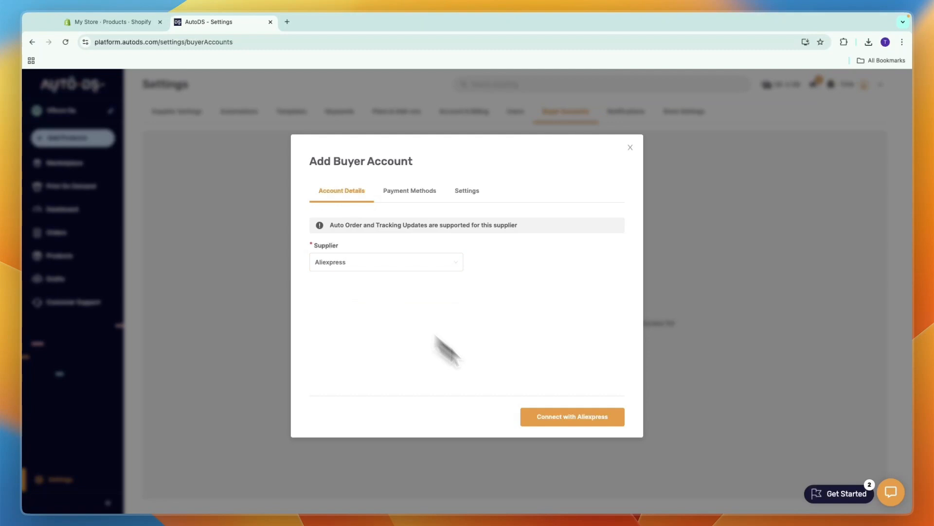
{"action": "left_click", "coordinate": [571, 417]}
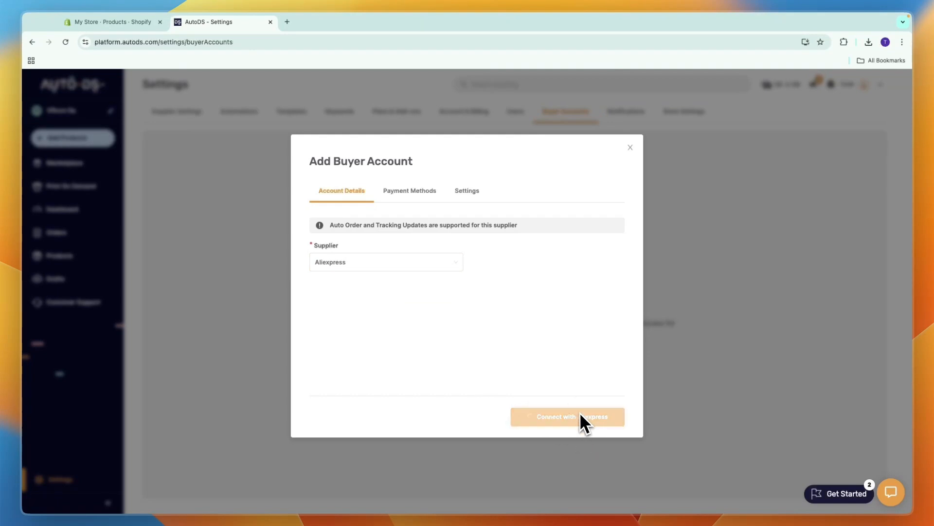
{"action": "left_click", "coordinate": [566, 416]}
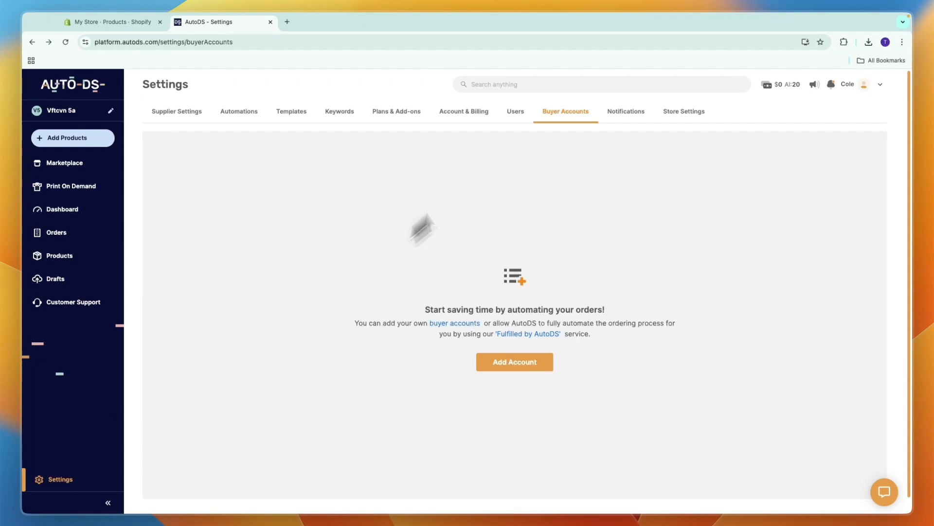
Set the buyer account's payment method to Credit Card, keeping Auto Order and Auto Tracking on
{"action": "left_click", "coordinate": [514, 362]}
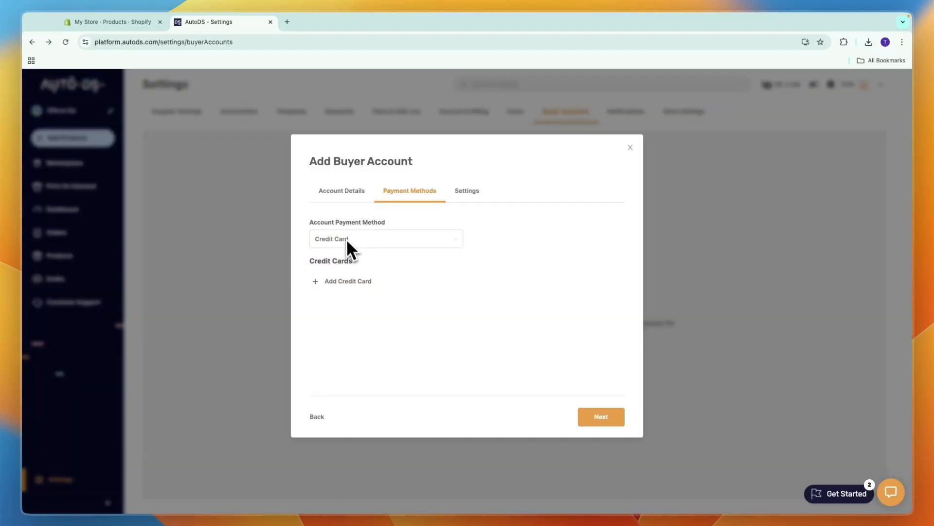
{"action": "mouse_move", "coordinate": [371, 250]}
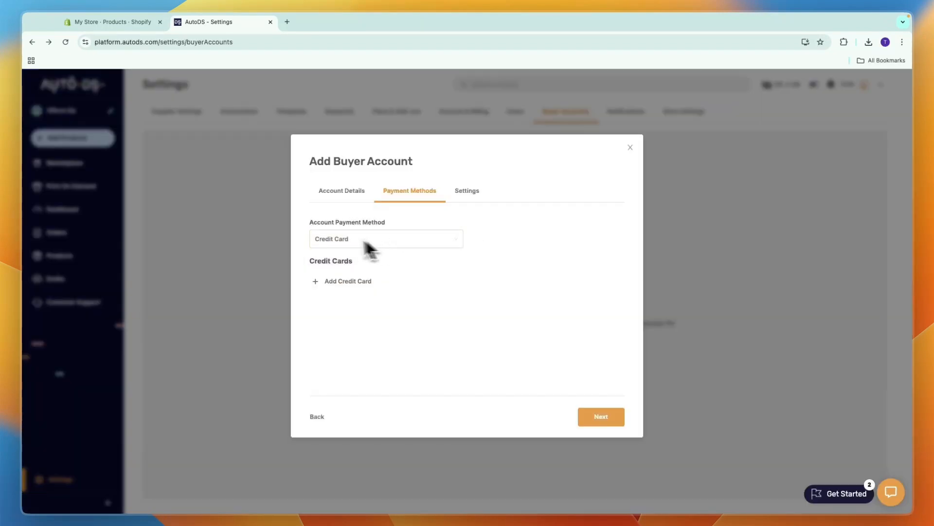
{"action": "left_click", "coordinate": [385, 239]}
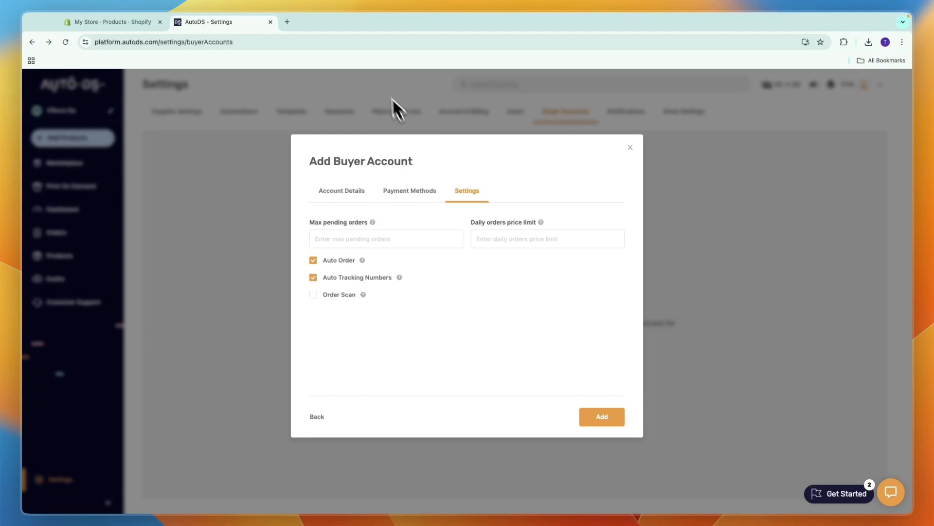
{"action": "mouse_move", "coordinate": [392, 295]}
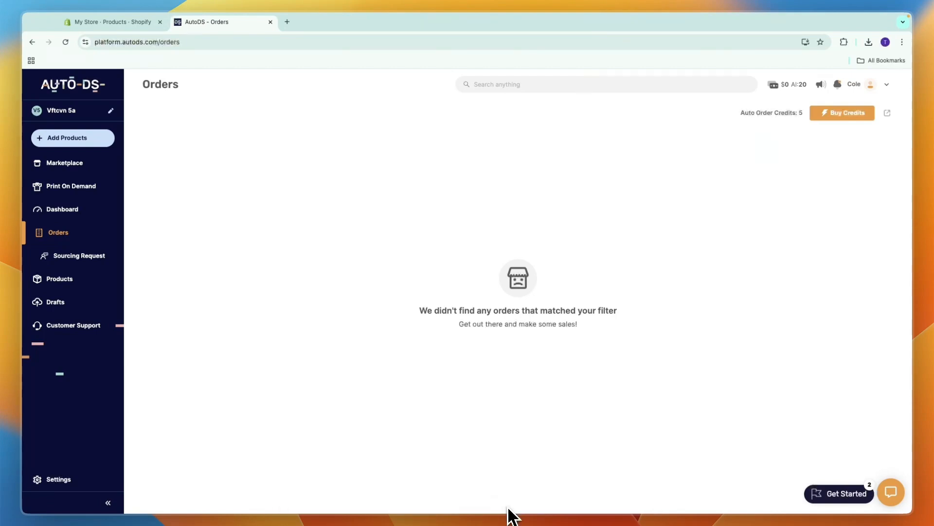
{"action": "mouse_move", "coordinate": [578, 373]}
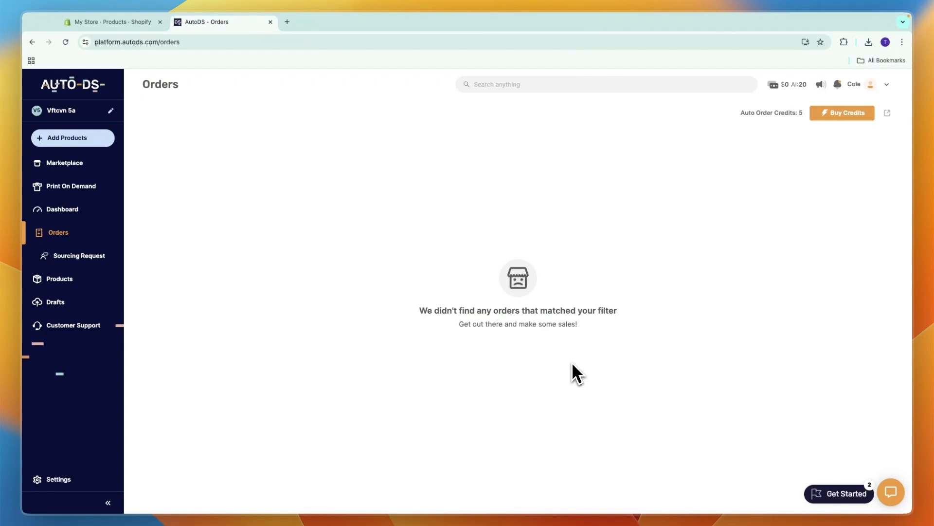